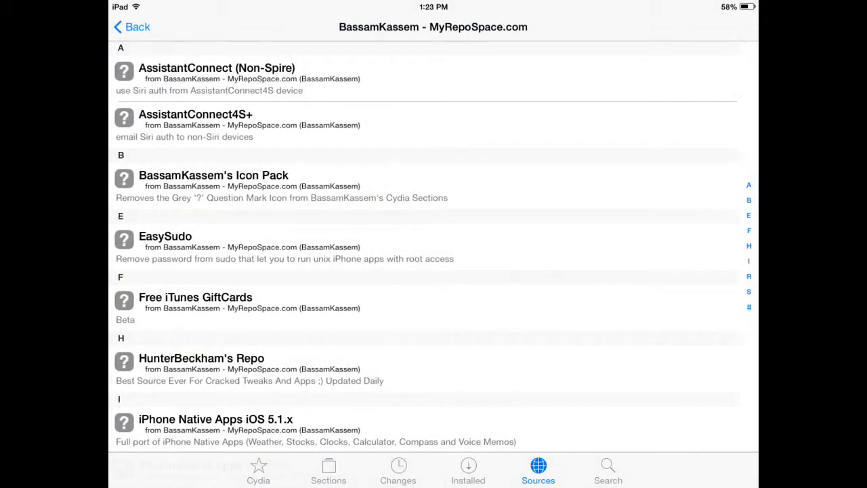
{"action": "left_click", "coordinate": [132, 27]}
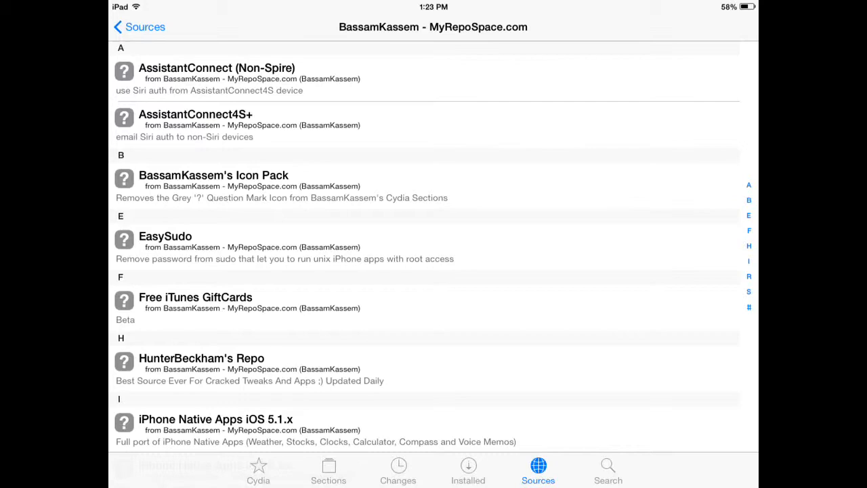
{"action": "scroll", "scroll_direction": "down", "scroll_amount": 3}
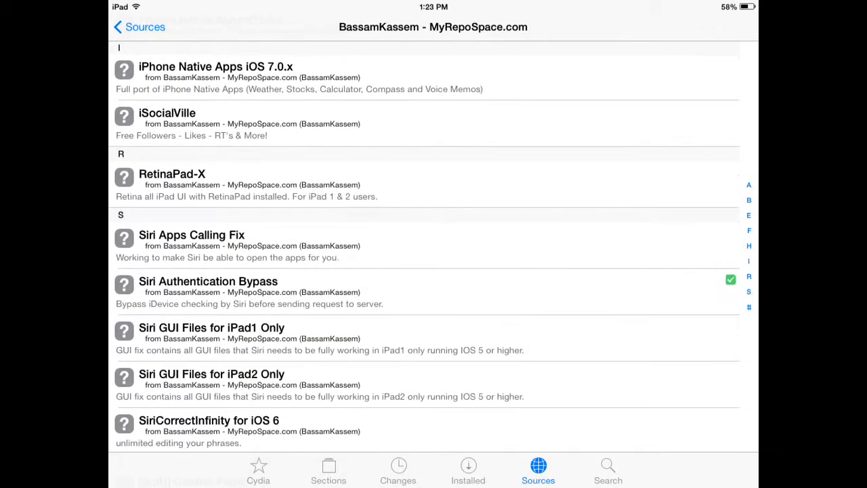
{"action": "scroll", "scroll_direction": "down", "scroll_amount": 3}
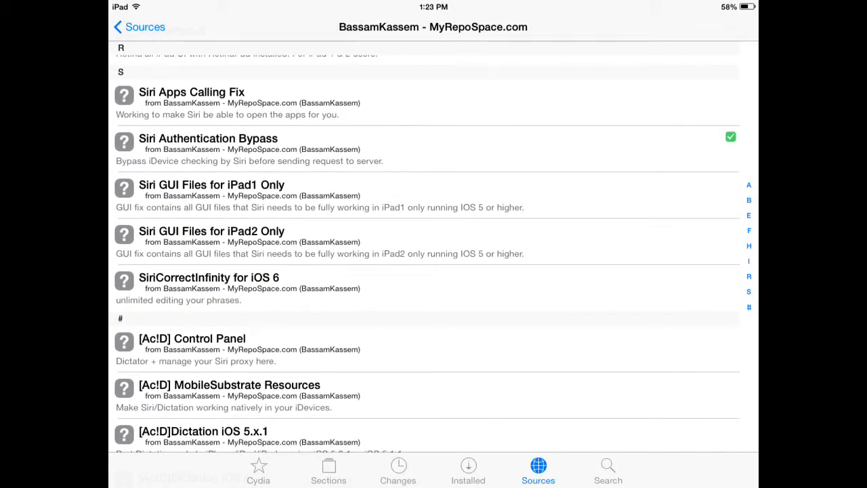
{"action": "scroll", "scroll_direction": "down", "scroll_amount": 3}
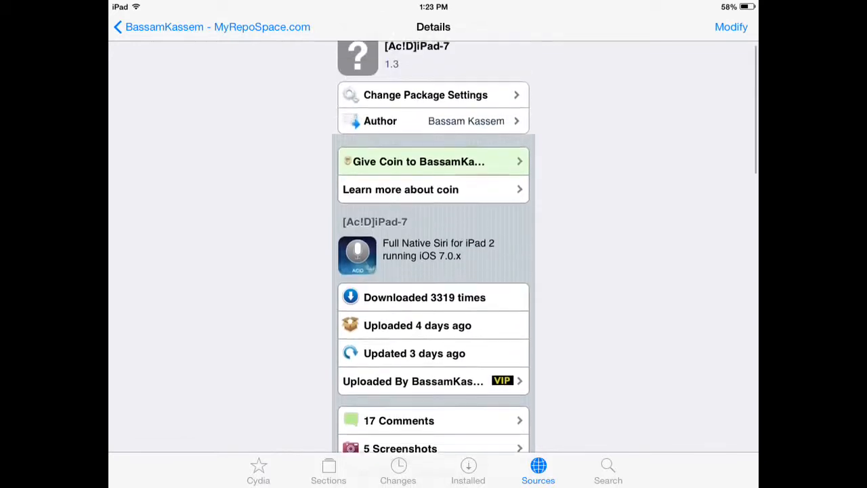
Scroll through the [Ac!D]iPad-7 details and return to the repo's package list.
{"action": "scroll", "scroll_direction": "down", "scroll_amount": 3}
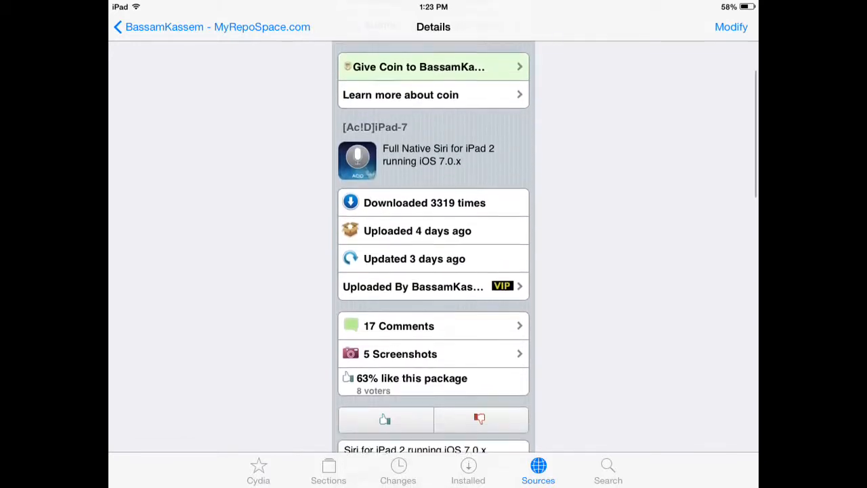
{"action": "left_click", "coordinate": [122, 28]}
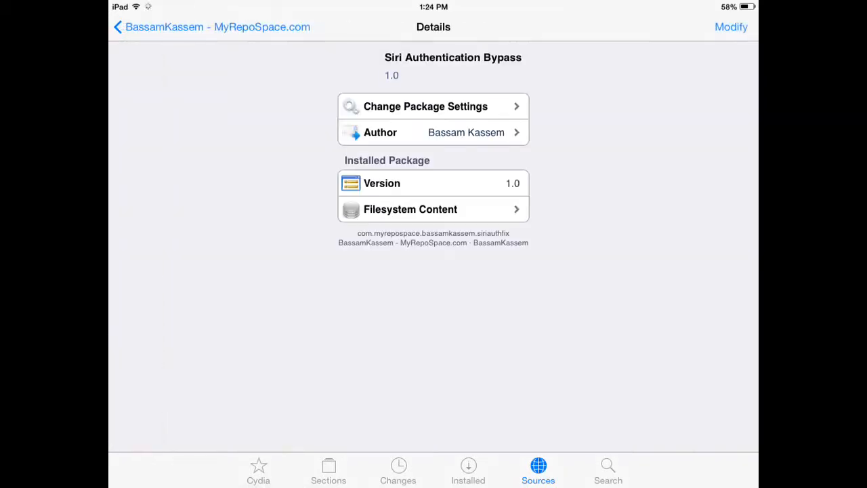
Go back to the Sources list and leave Cydia for the iPad home screen.
{"action": "left_click", "coordinate": [211, 27]}
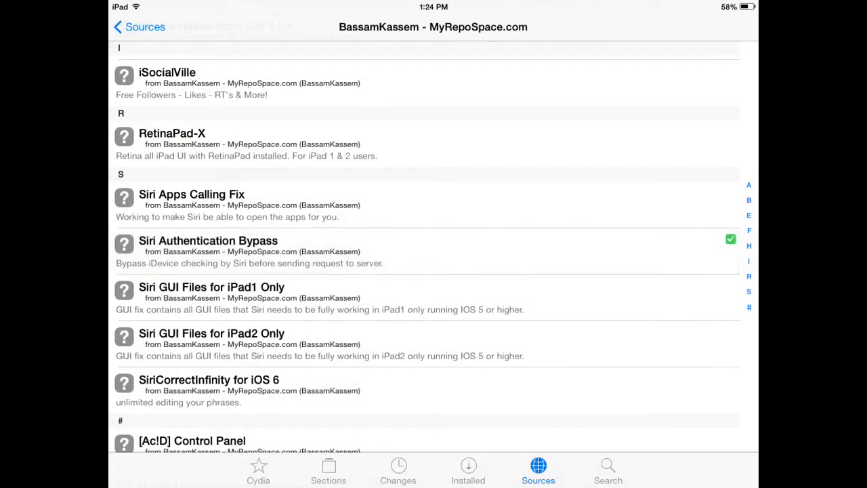
{"action": "scroll", "scroll_direction": "down", "scroll_amount": 3}
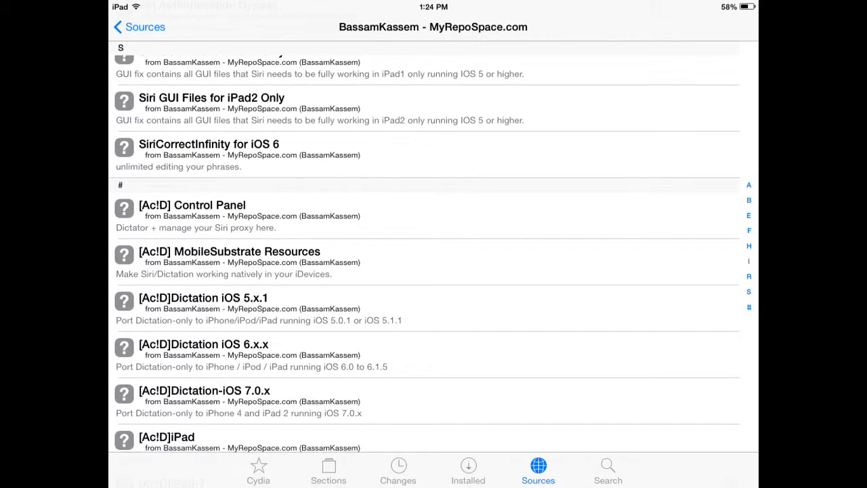
{"action": "left_click", "coordinate": [138, 27]}
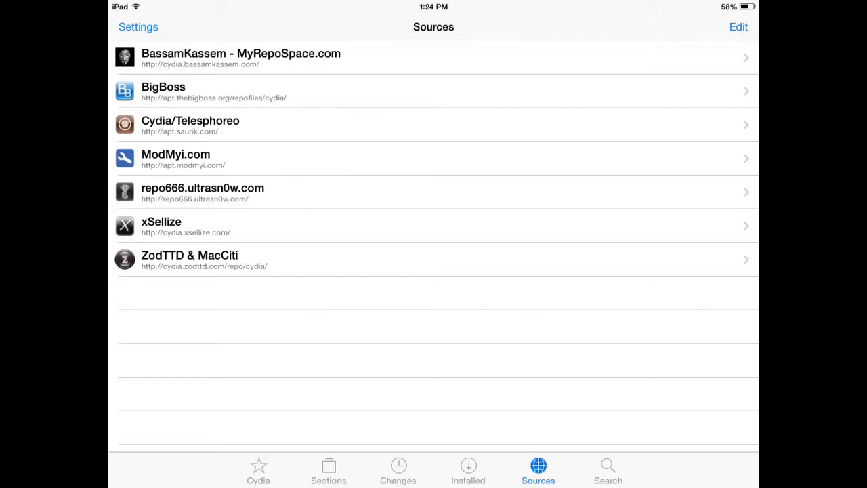
{"action": "key", "text": "home"}
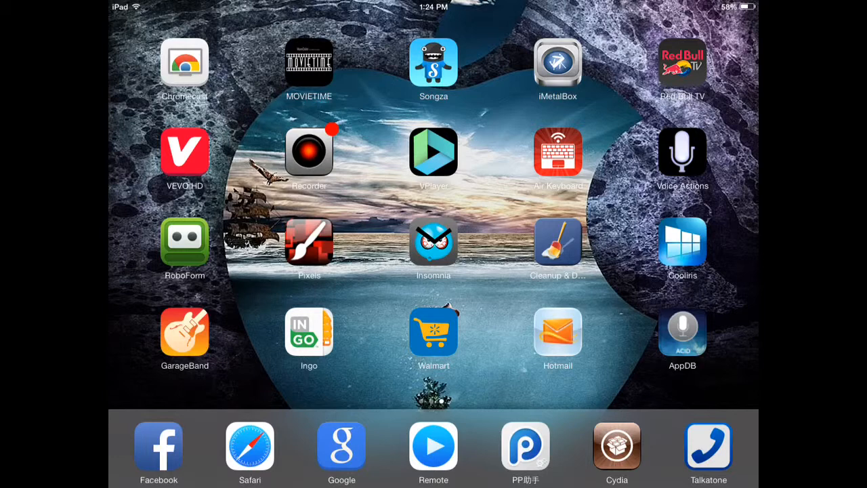